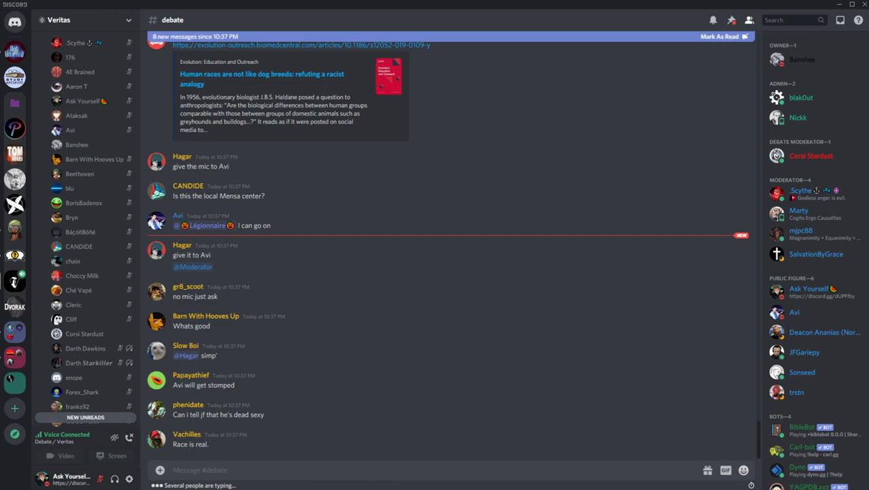
Step: Read down through the unread #debate backlog as the voice debate continues
{"action": "scroll", "scroll_direction": "down", "scroll_amount": 3}
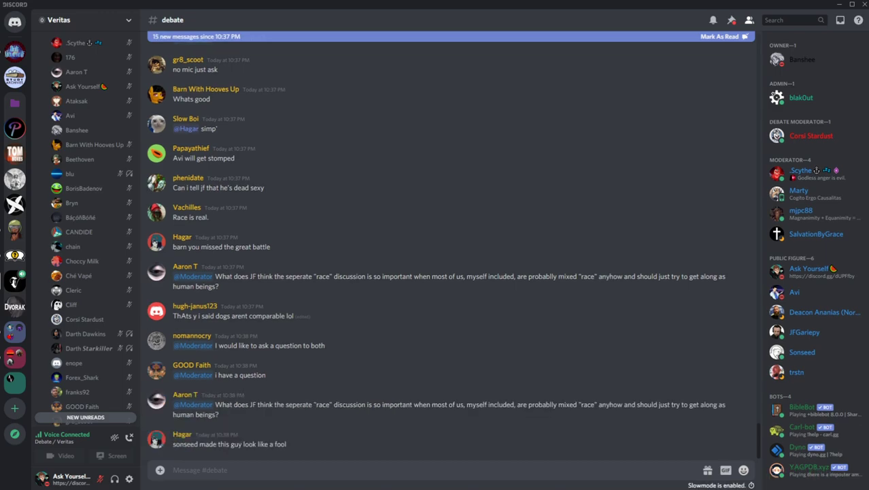
{"action": "scroll", "scroll_direction": "down", "scroll_amount": 3}
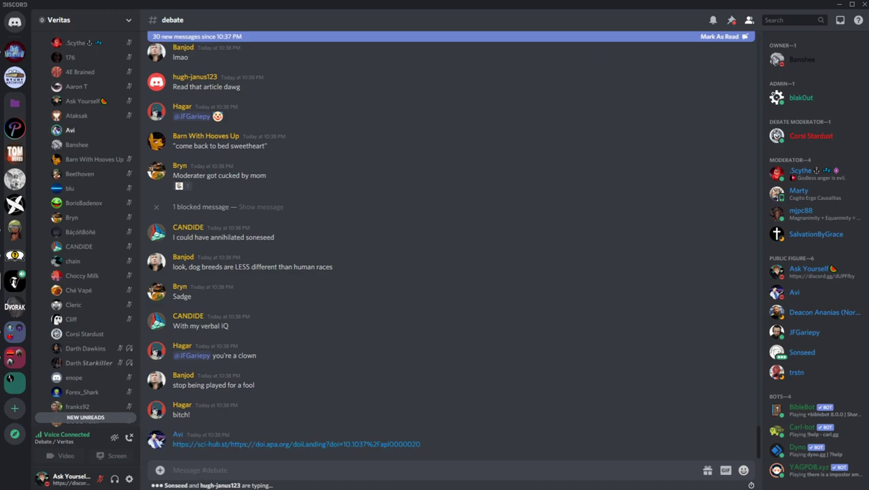
{"action": "scroll", "scroll_direction": "down", "scroll_amount": 3}
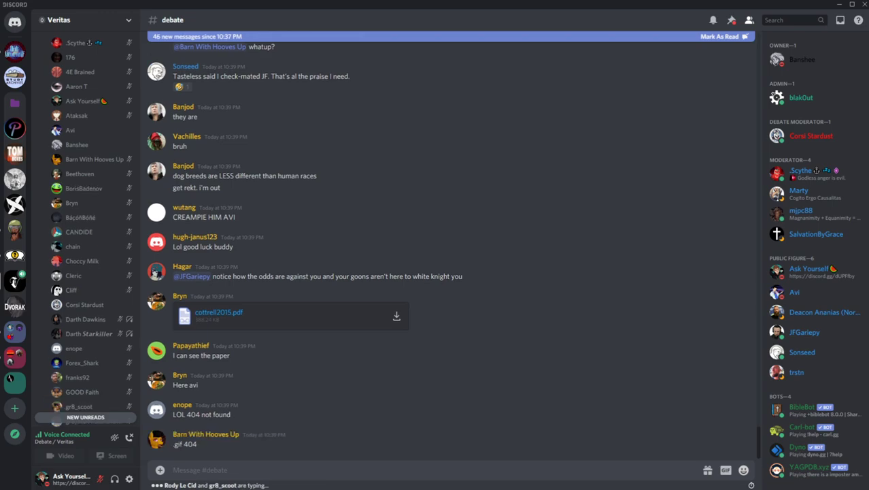
{"action": "scroll", "scroll_direction": "down", "scroll_amount": 3}
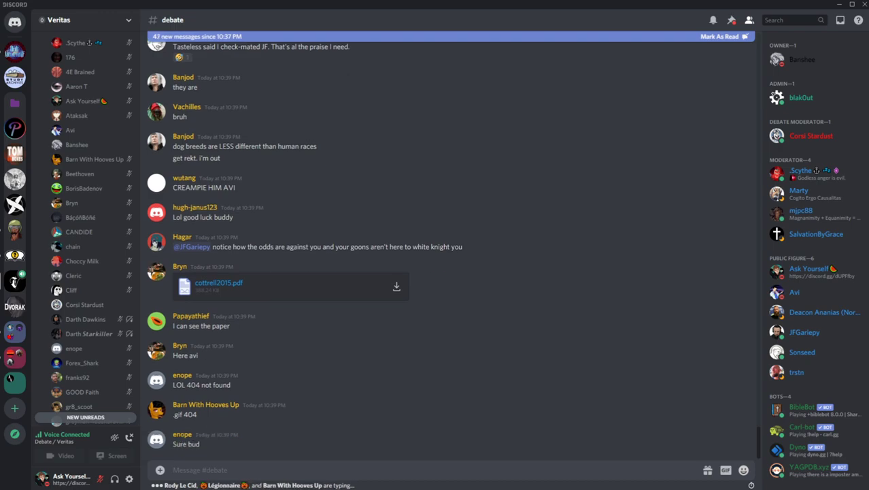
{"action": "scroll", "scroll_direction": "down", "scroll_amount": 3}
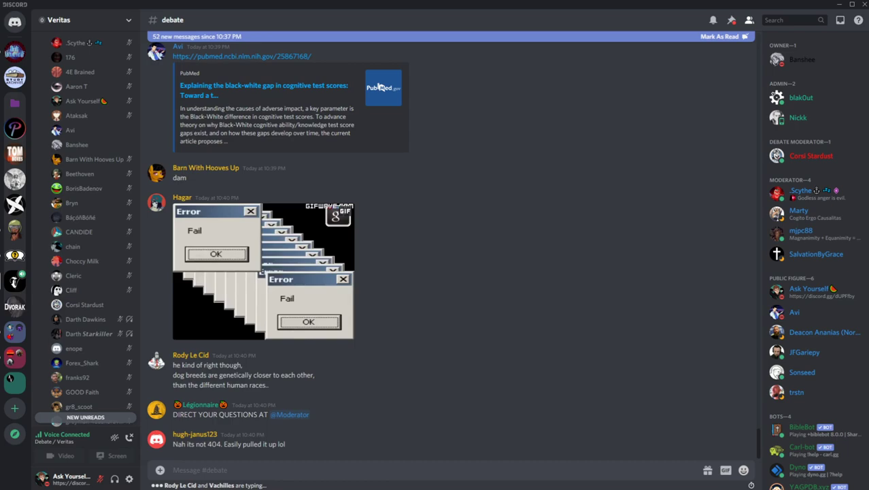
{"action": "scroll", "scroll_direction": "down", "scroll_amount": 3}
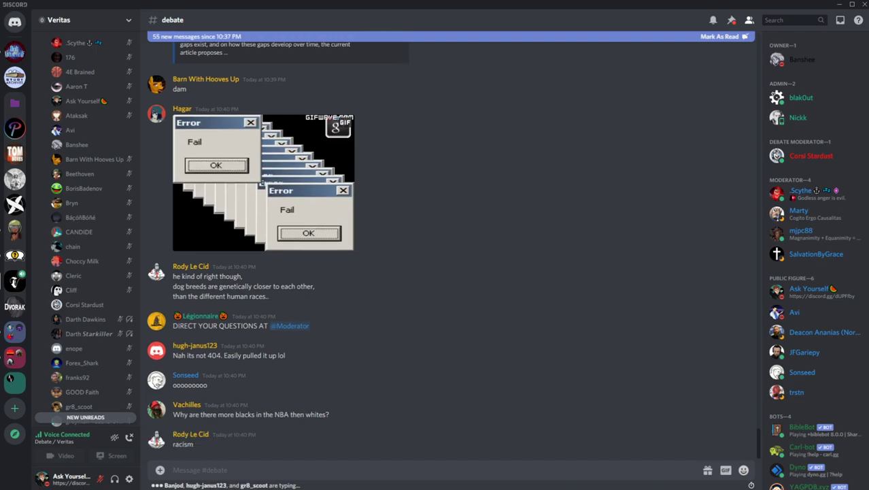
{"action": "scroll", "scroll_direction": "down", "scroll_amount": 3}
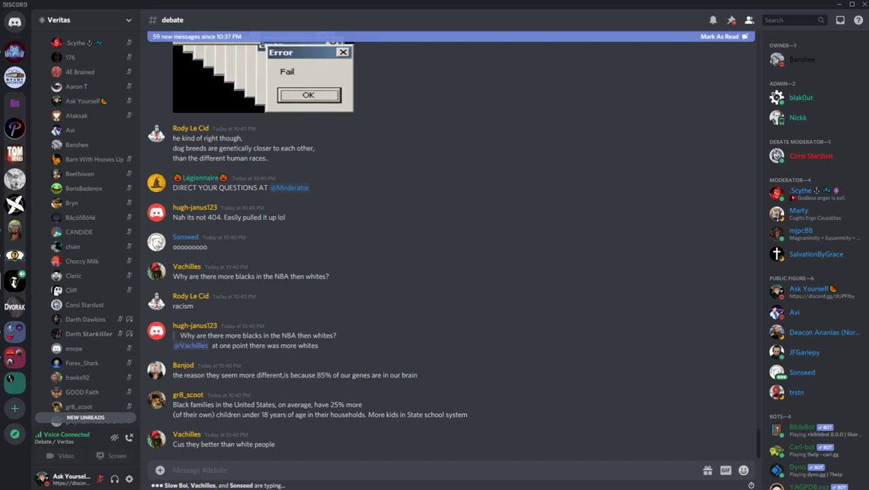
{"action": "left_click", "coordinate": [309, 95]}
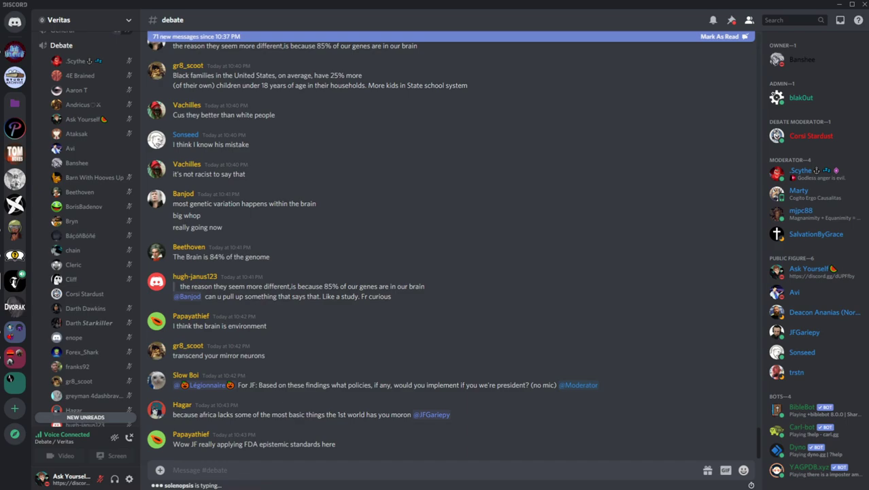
Step: Continue down past the shared twin-studies document to the latest 'Still QA' reply
{"action": "scroll", "scroll_direction": "down", "scroll_amount": 3}
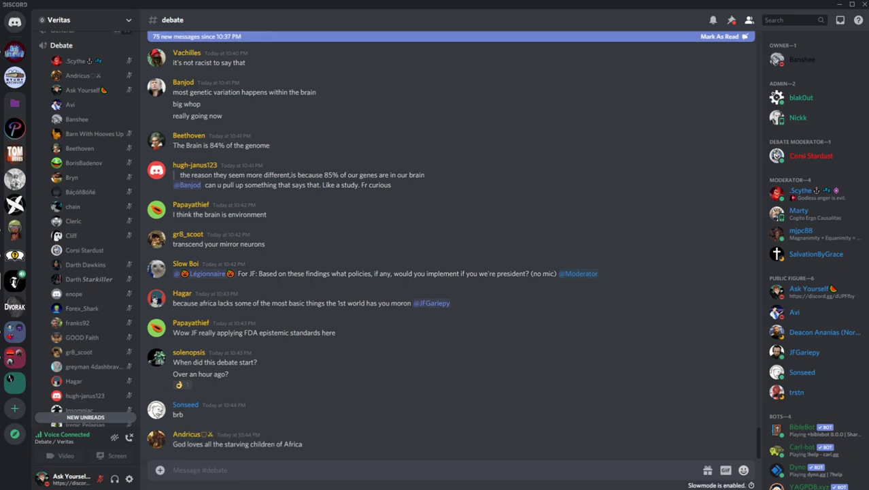
{"action": "scroll", "scroll_direction": "down", "scroll_amount": 3}
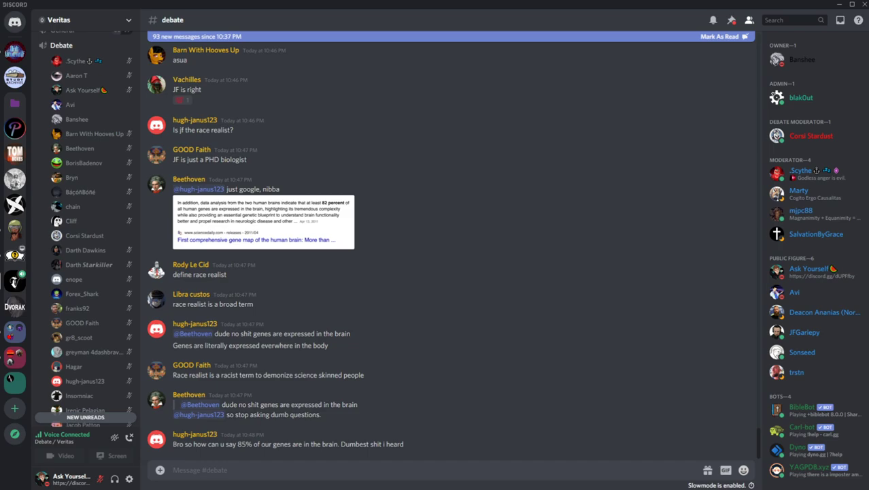
{"action": "scroll", "scroll_direction": "down", "scroll_amount": 3}
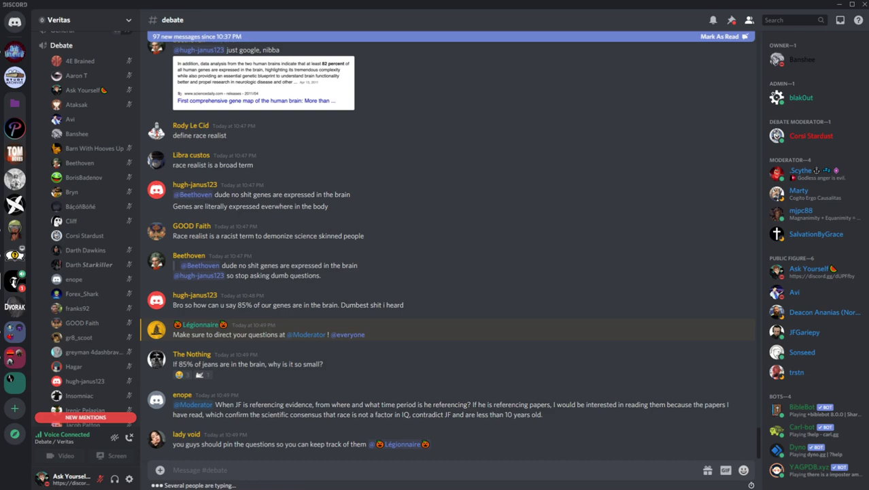
{"action": "scroll", "scroll_direction": "down", "scroll_amount": 3}
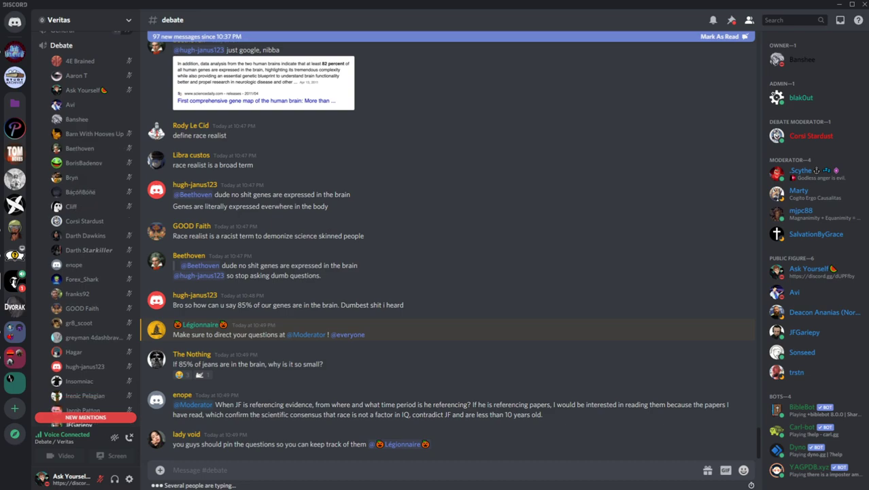
{"action": "scroll", "scroll_direction": "down", "scroll_amount": 3}
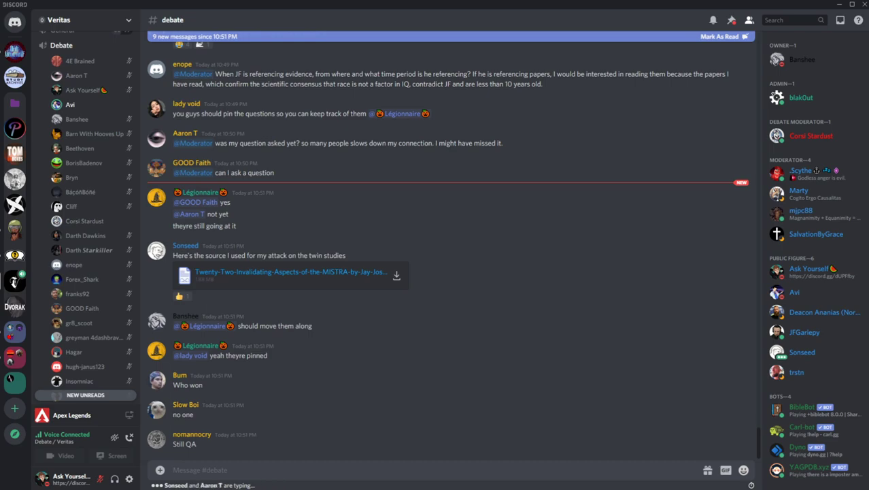
Step: Open the #debate pinned messages list past the shared paper PDF and Sci-Hub link
{"action": "scroll", "scroll_direction": "down", "scroll_amount": 3}
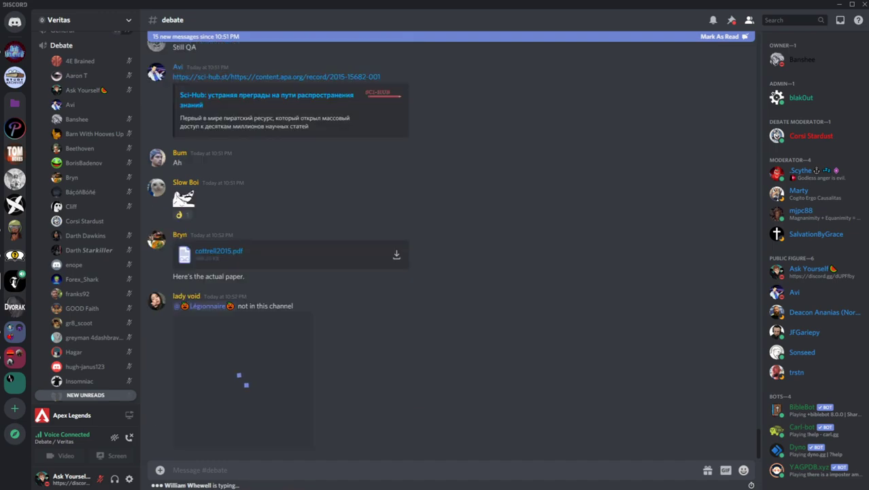
{"action": "left_click", "coordinate": [307, 316]}
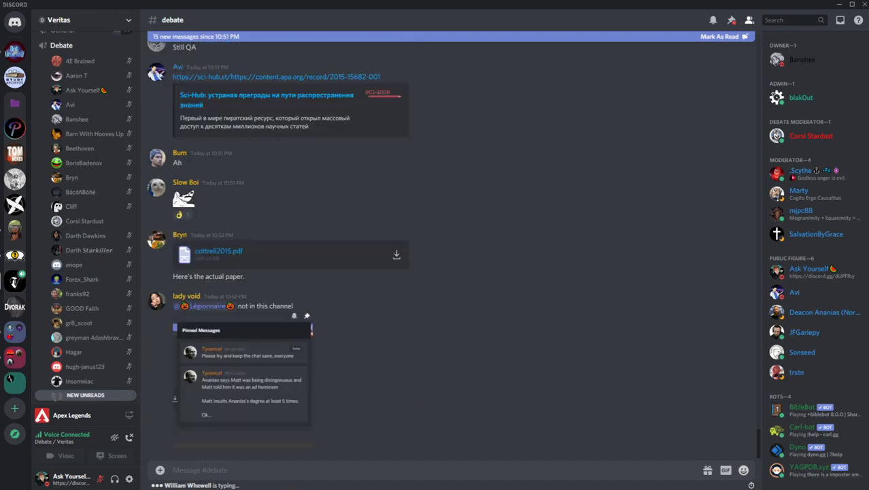